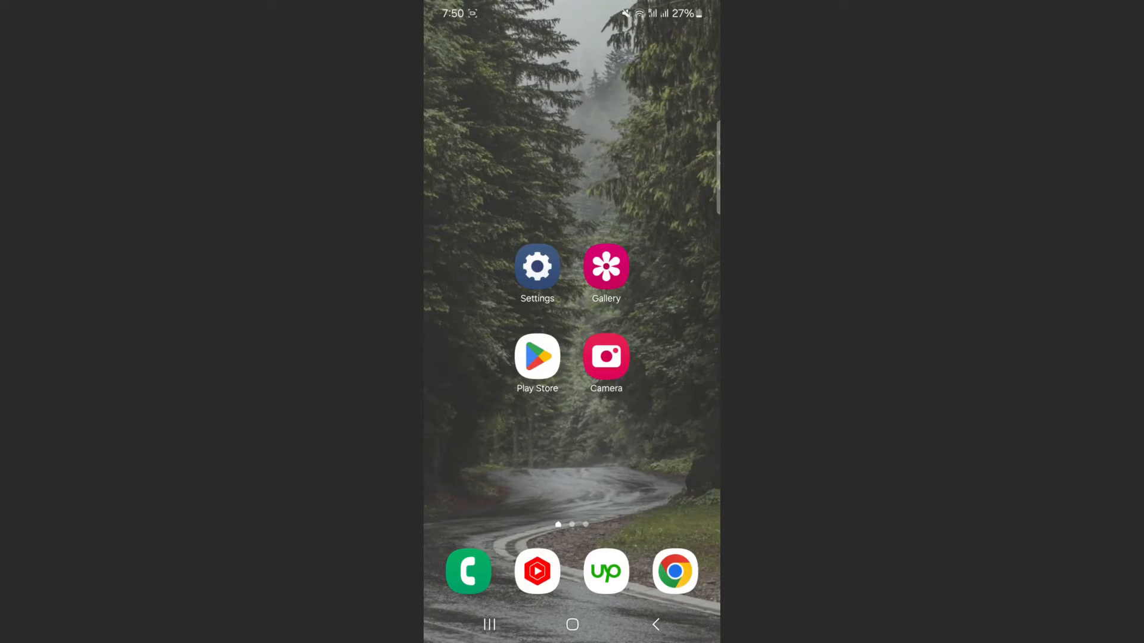
Launch the Settings app from the home screen.
left_click(537, 267)
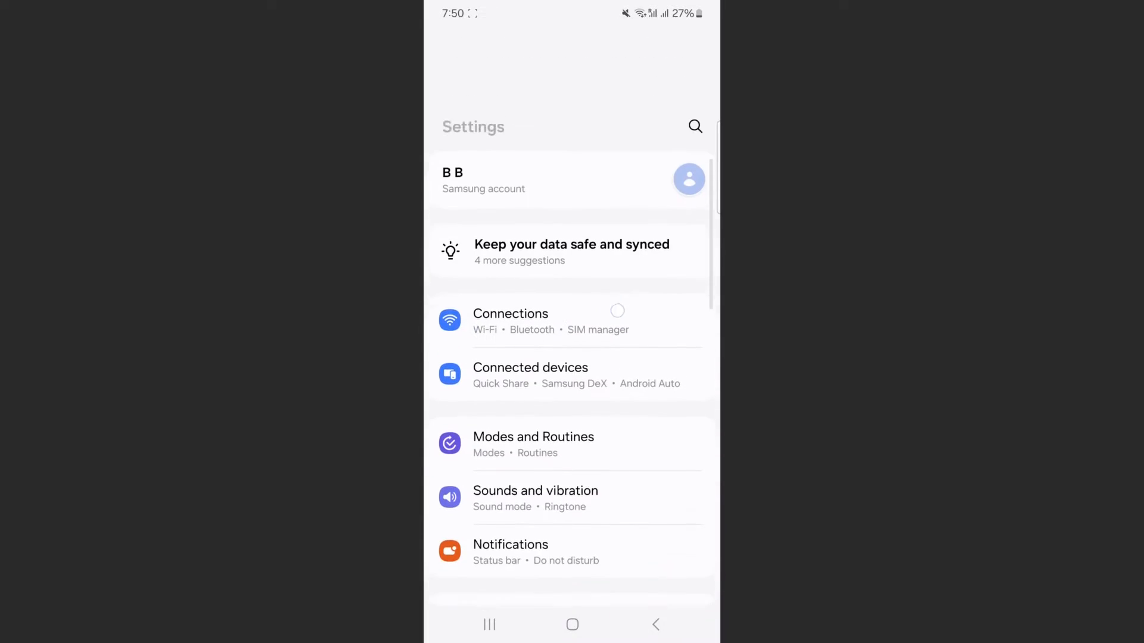
Under Connections, switch off NFC and contactless payments and return to the main list.
left_click(511, 320)
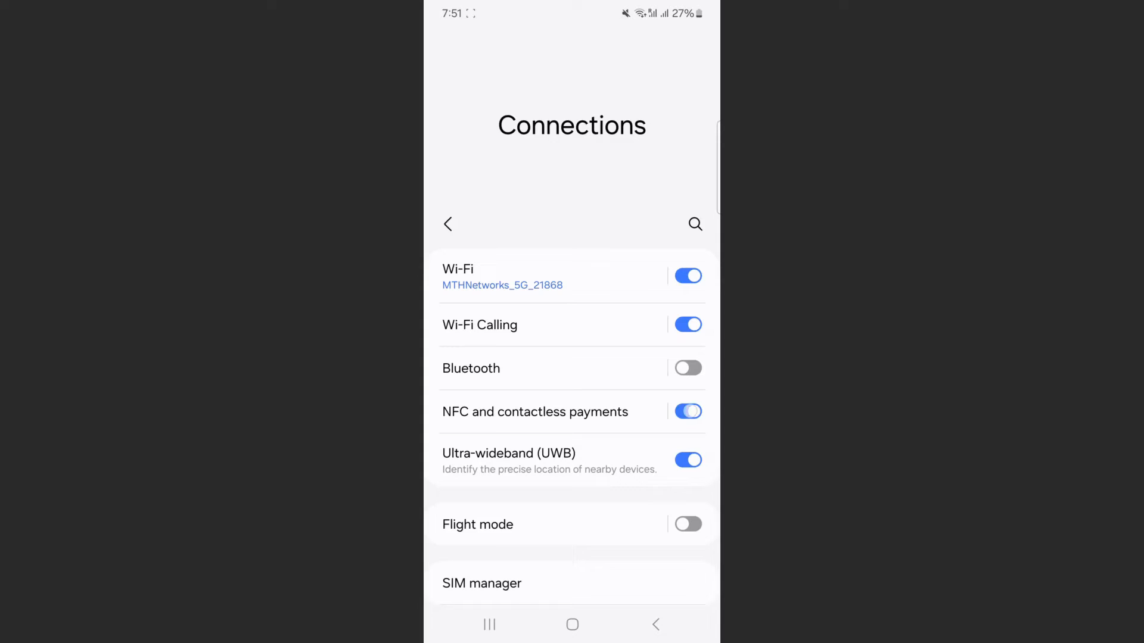
left_click(686, 411)
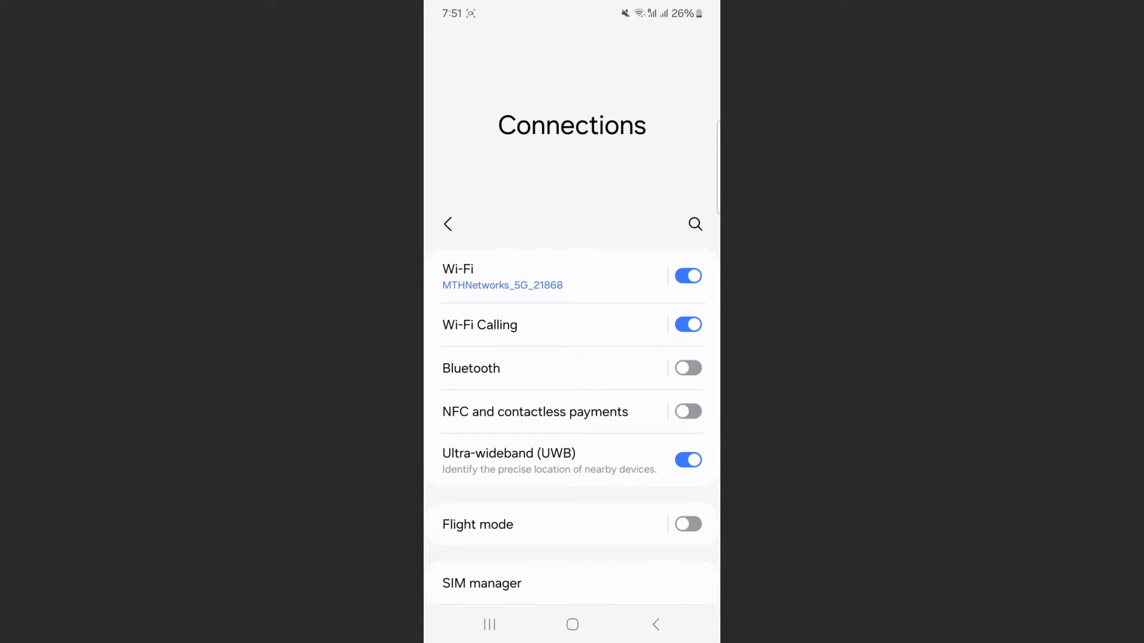
left_click(447, 224)
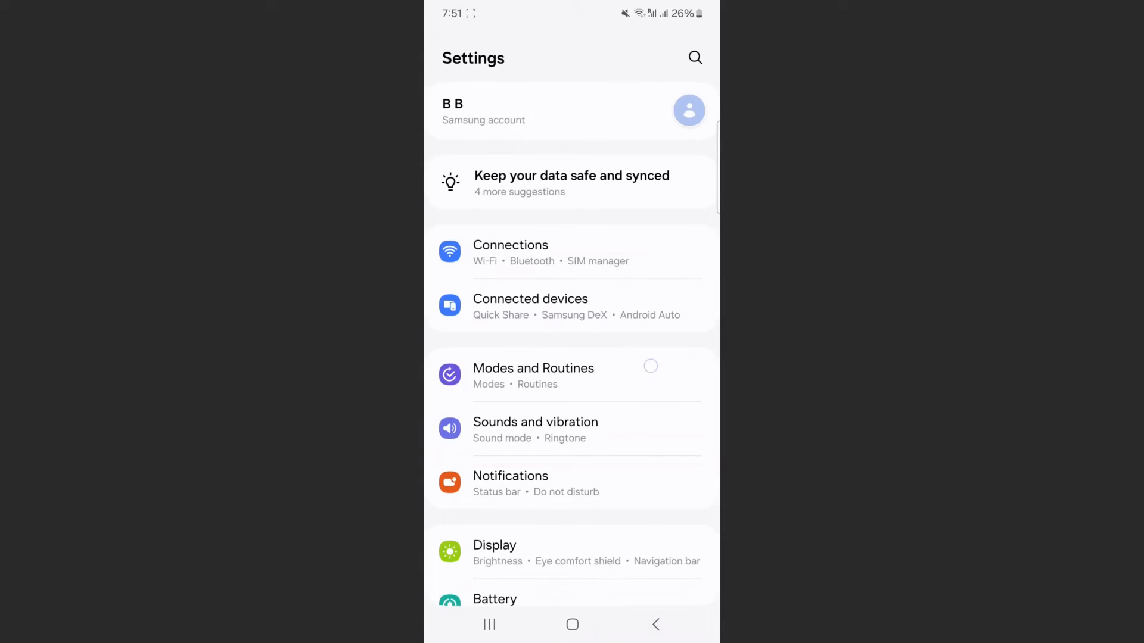
scroll("down", 3)
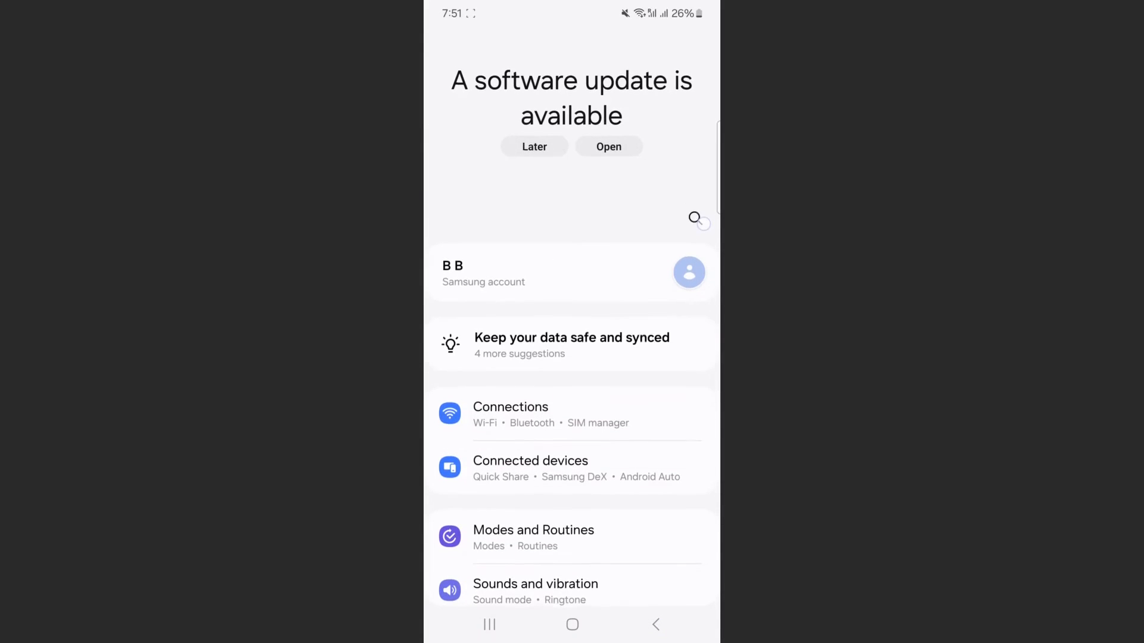
Search settings for 'nfc' and select the NFC and contactless payments result.
left_click(693, 218)
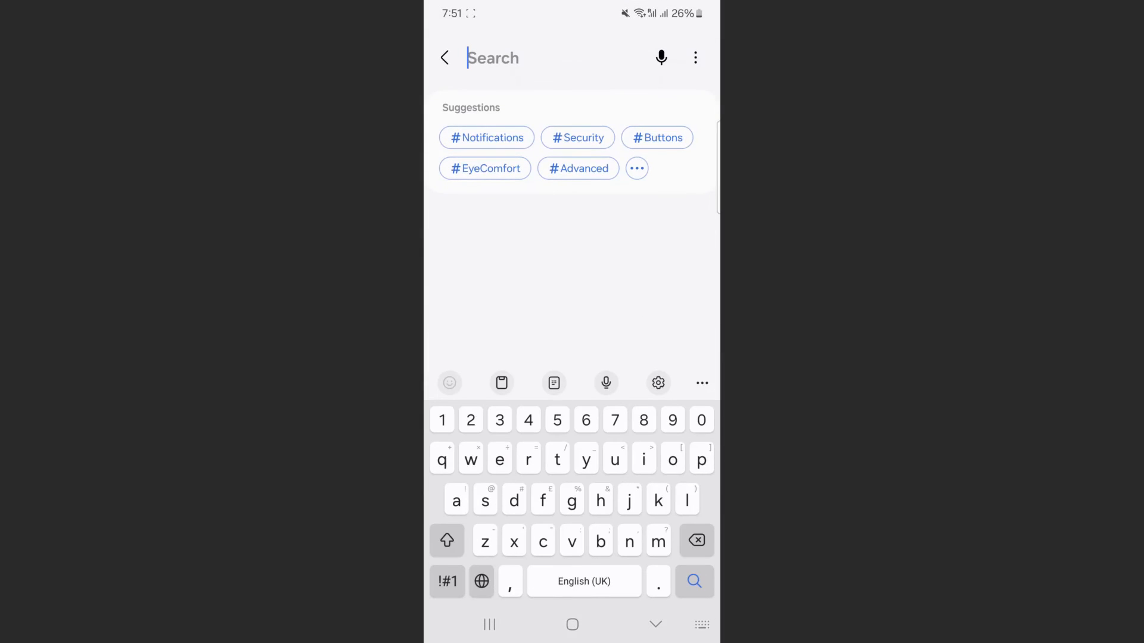
type("nfc")
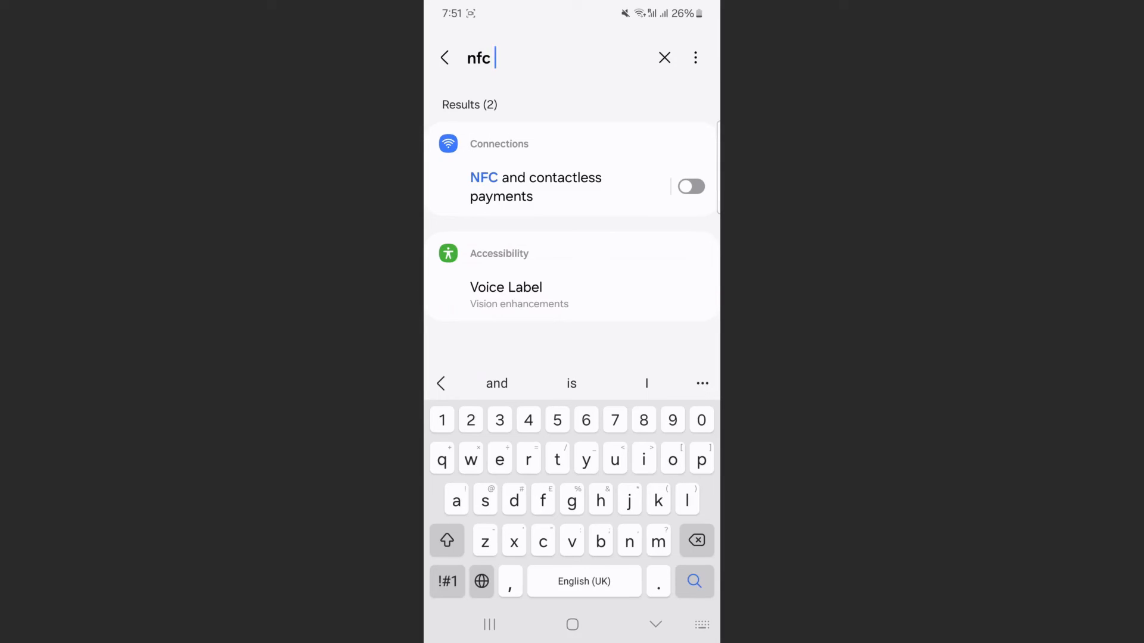
left_click(595, 189)
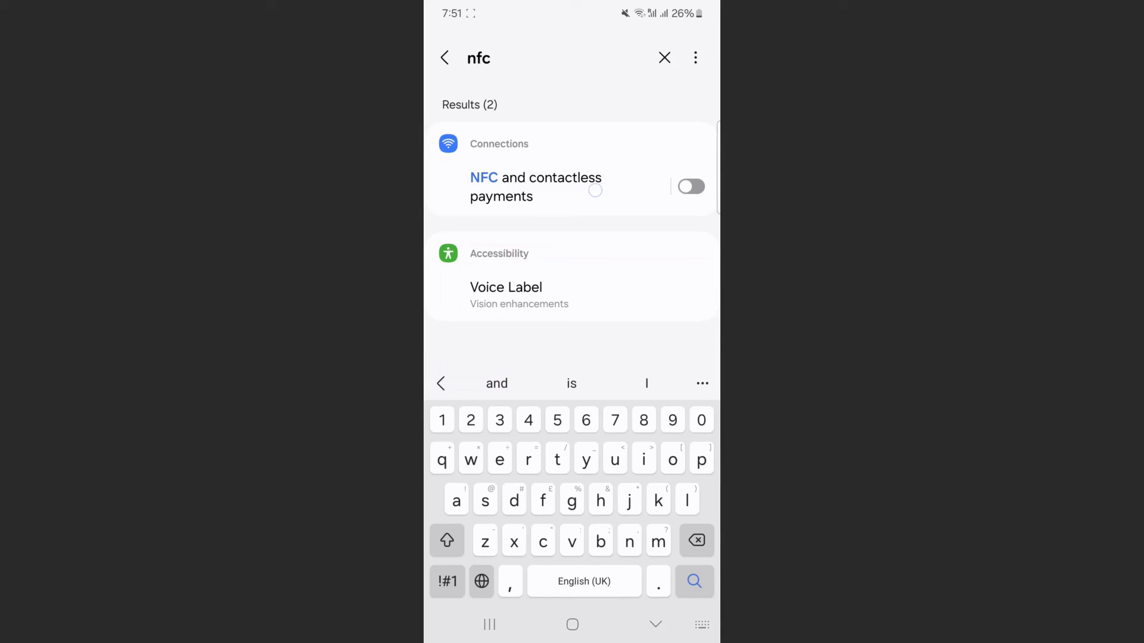